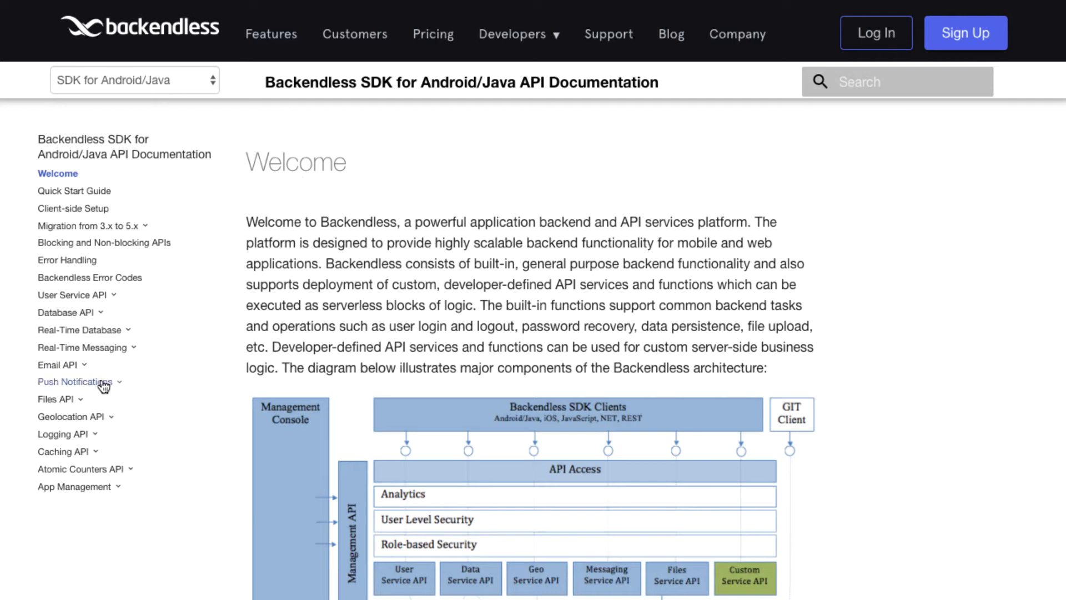
- Open Push Notification Setup (Android) in the docs and scroll through its manifest and registration instructions
click(76, 381)
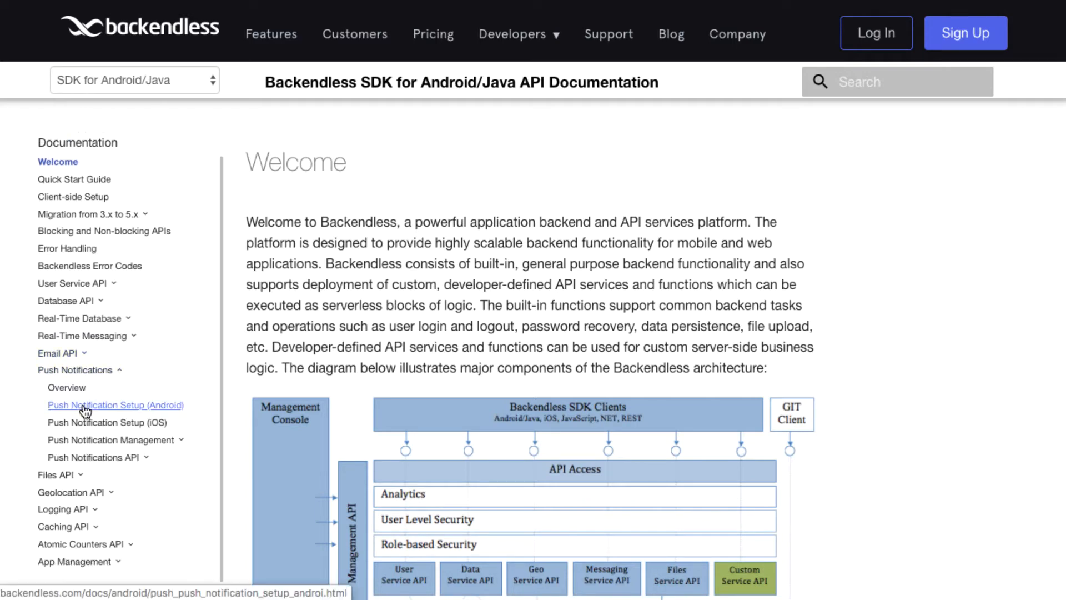
click(115, 405)
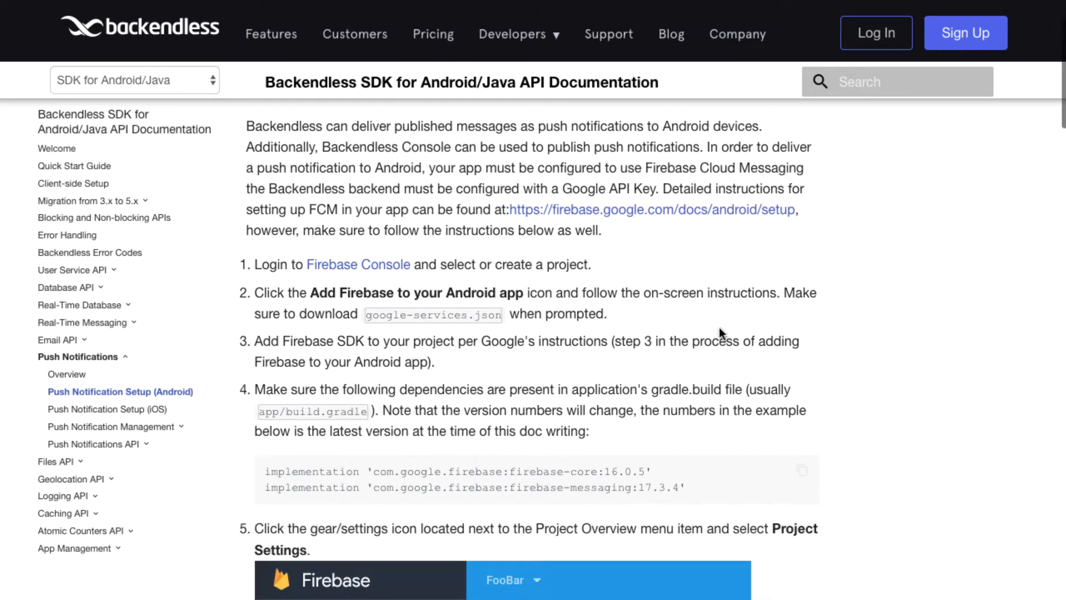
scroll(down, 3)
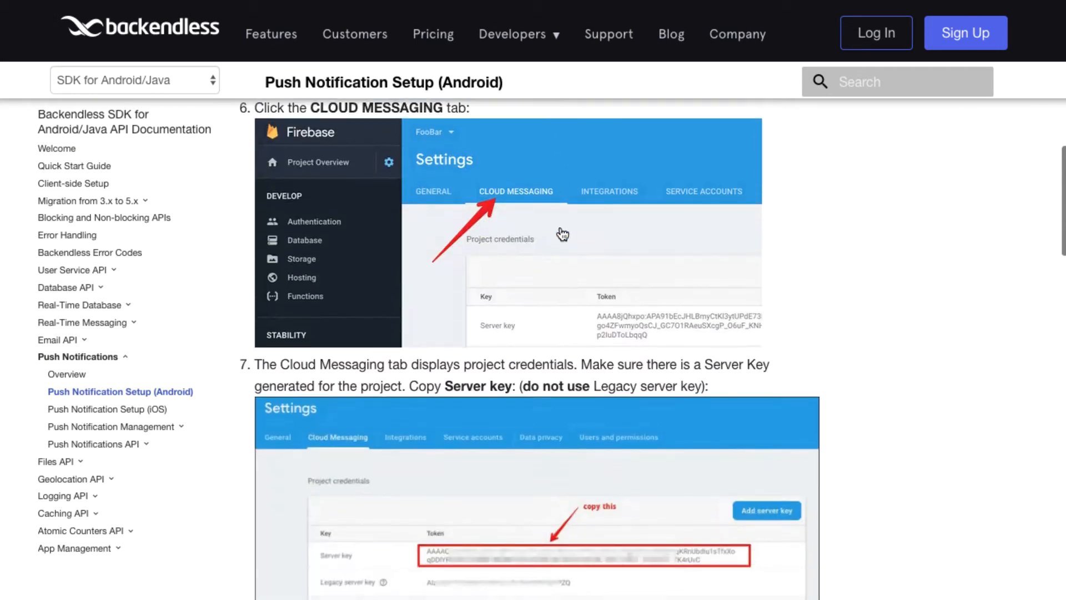
scroll(down, 3)
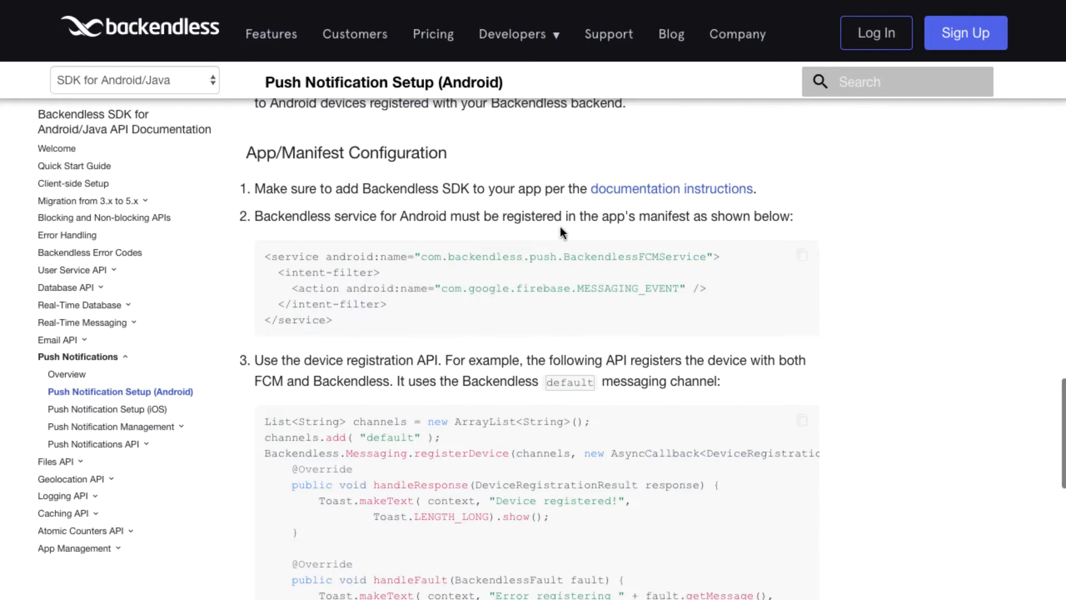
scroll(down, 3)
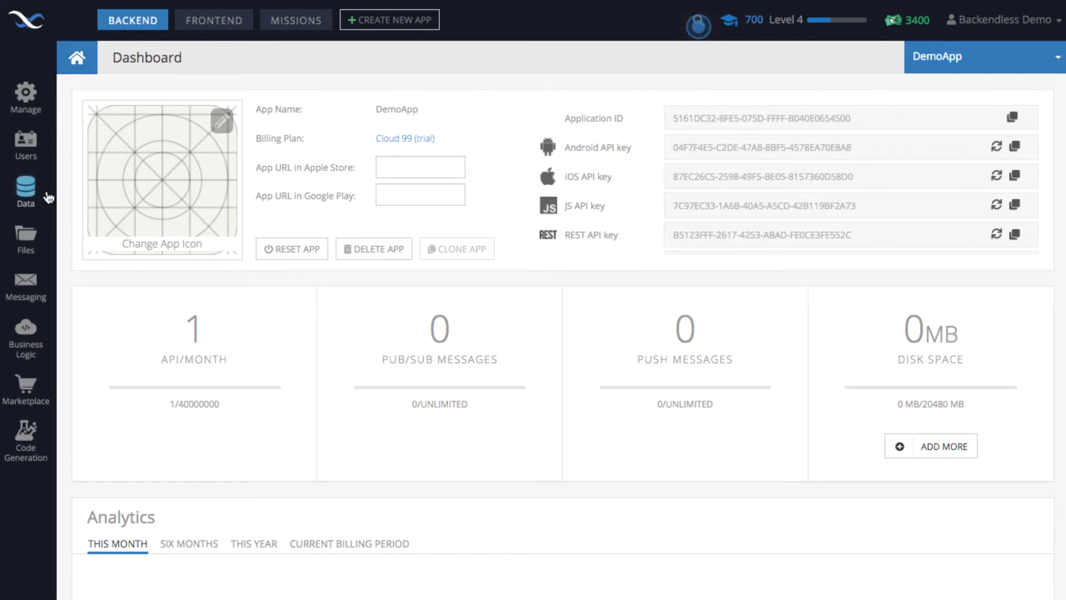
- Open DemoApp's Data section to reach the still-empty DeviceRegistration system table
click(25, 193)
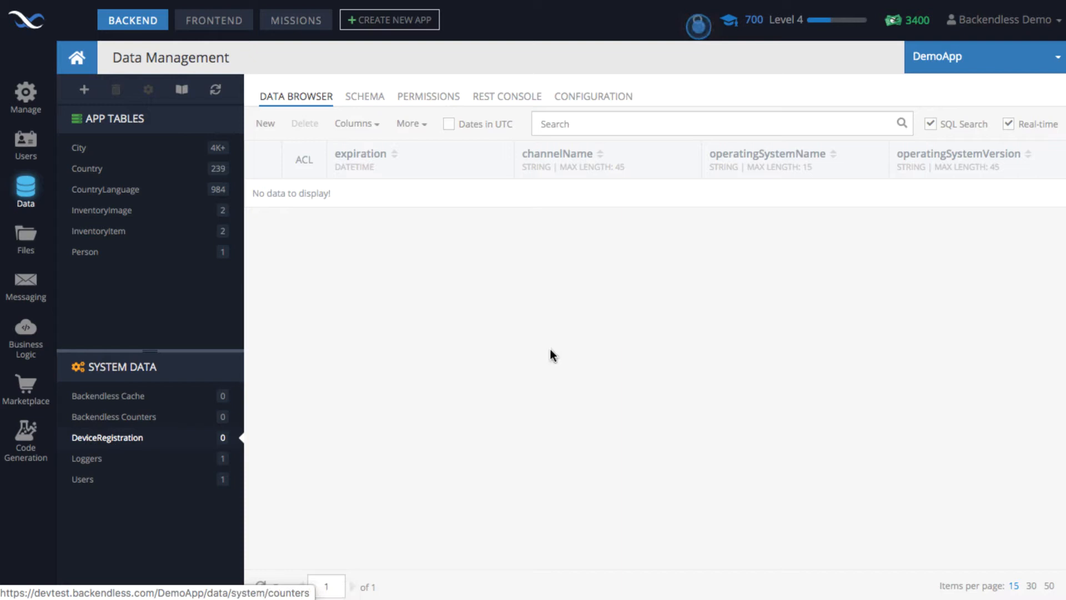
mouse_move(447, 218)
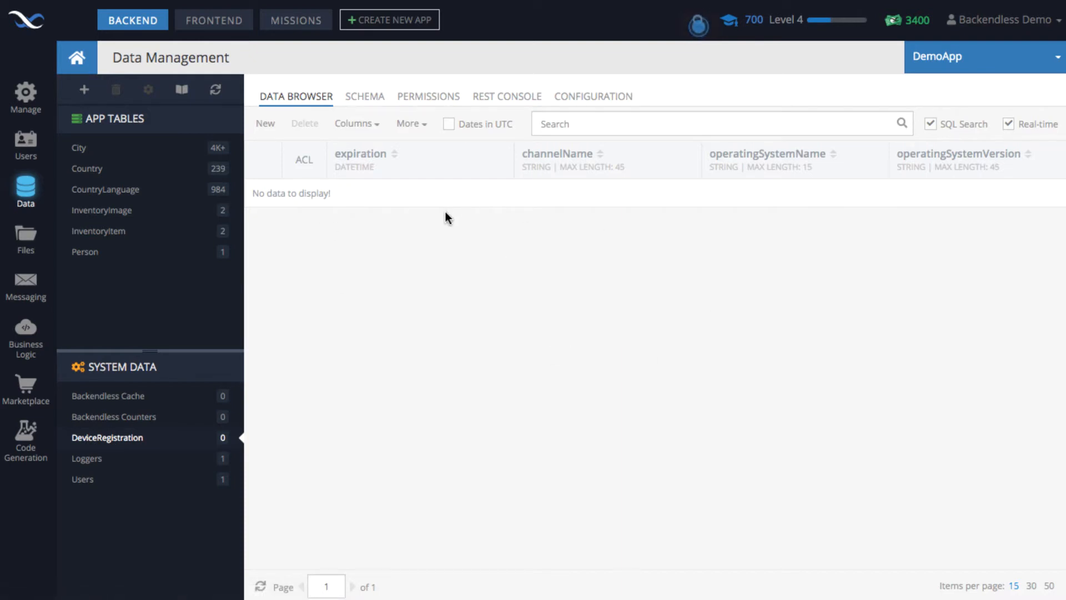
mouse_move(537, 343)
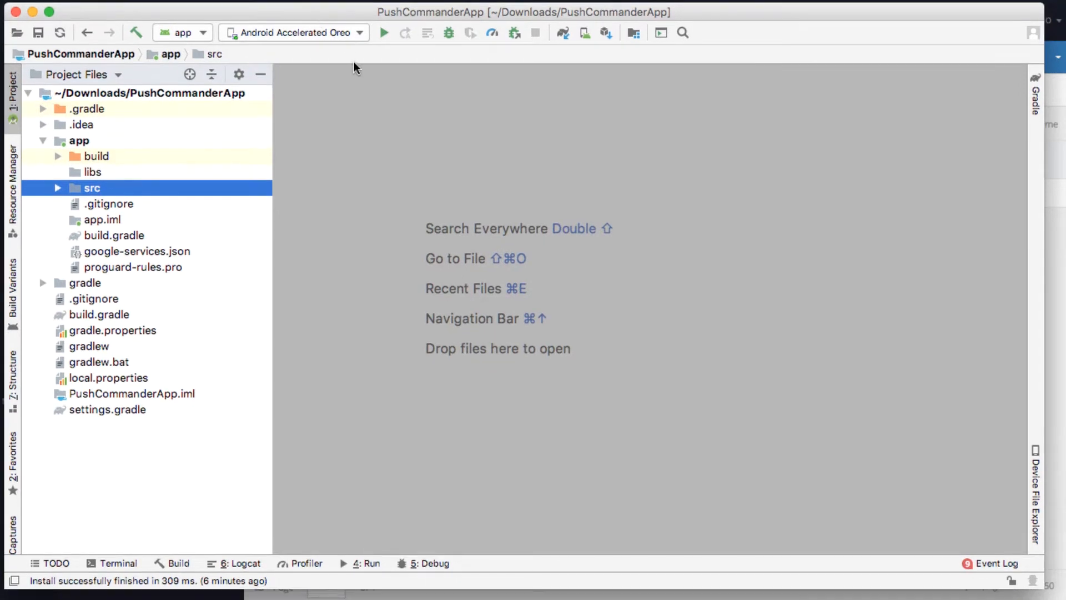
- Launch PushCommanderApp on the Android Accelerated Oreo emulator
click(384, 33)
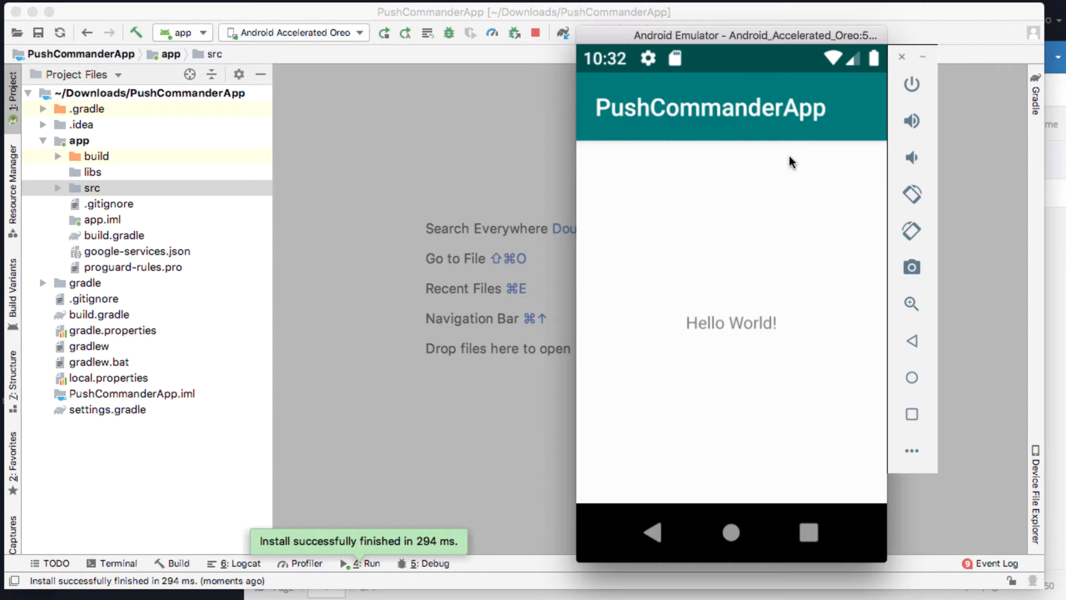
mouse_move(718, 172)
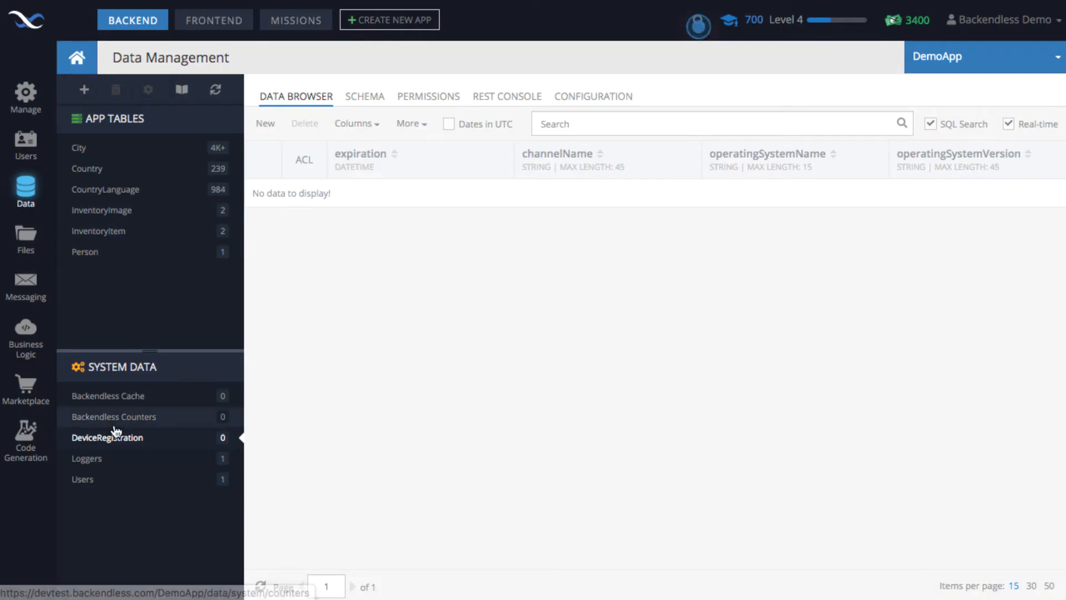
- Refresh the DeviceRegistration table and scroll to the new device's deviceToken and deviceId
click(215, 90)
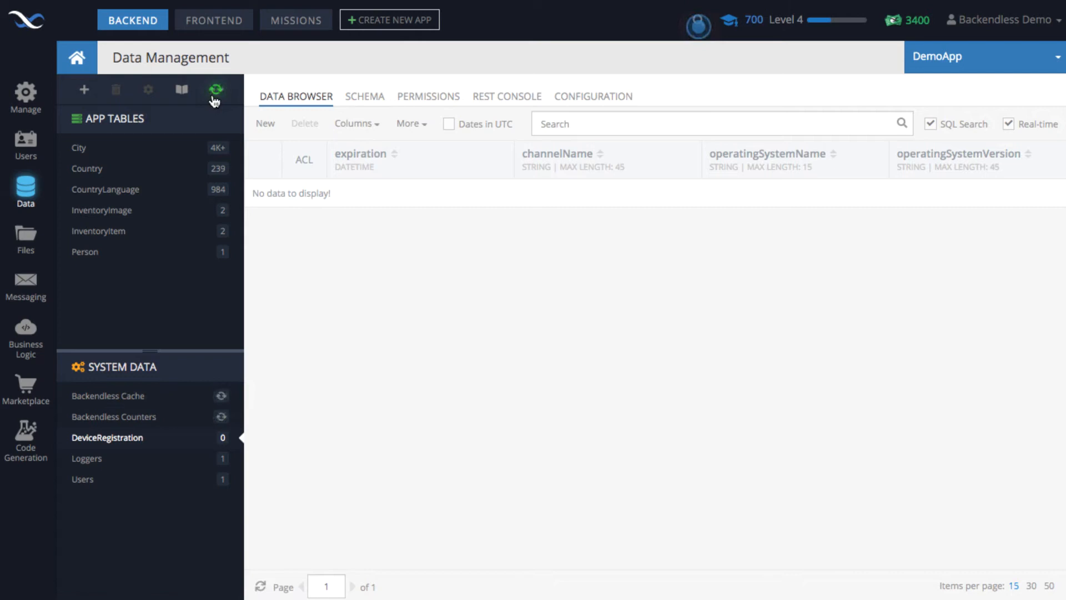
click(215, 89)
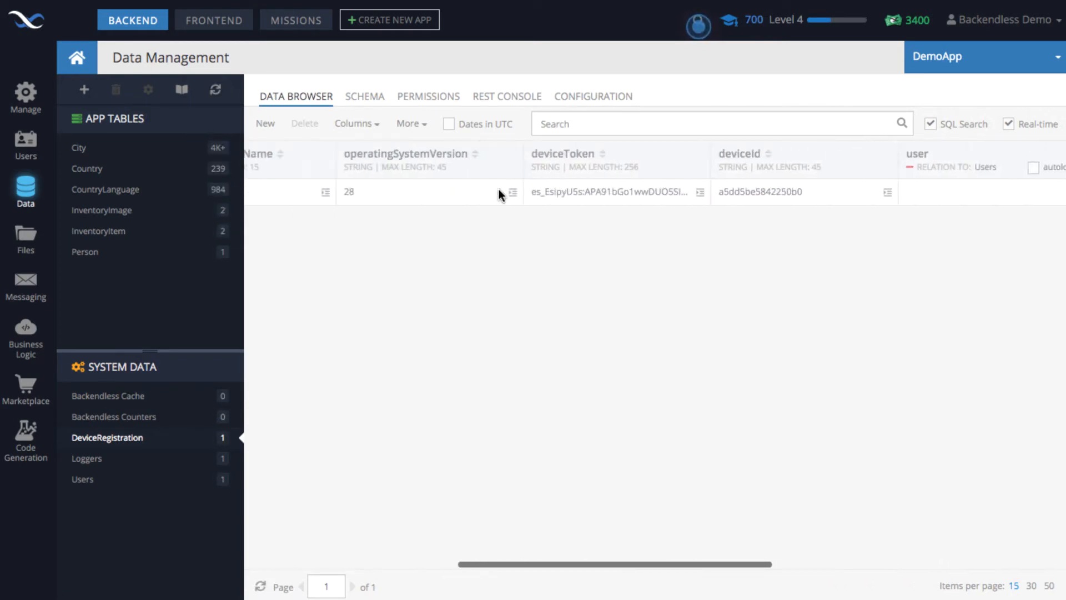
scroll(left, 3)
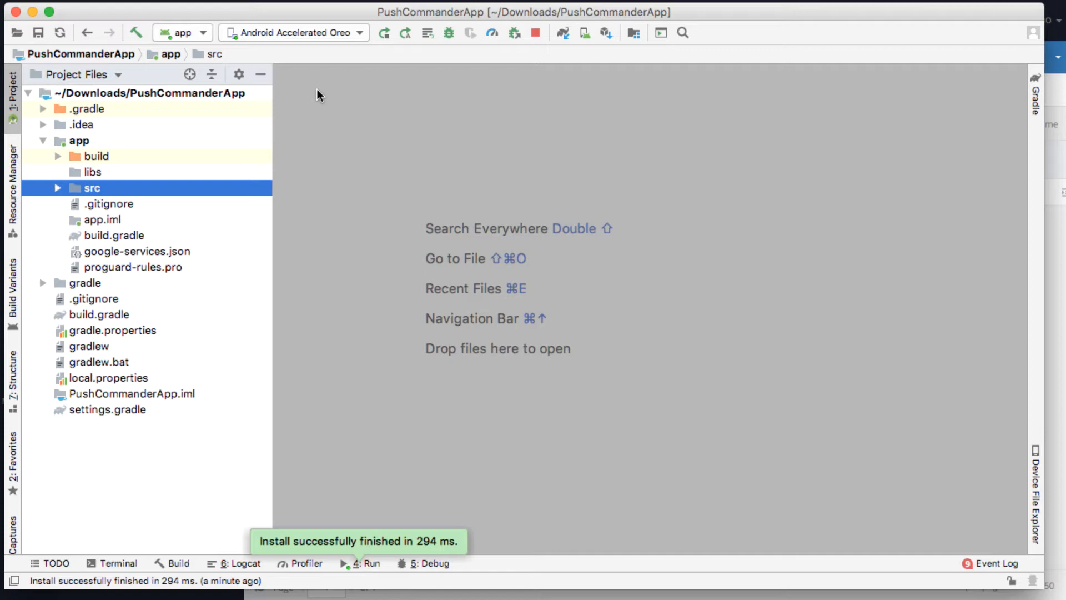
mouse_move(507, 94)
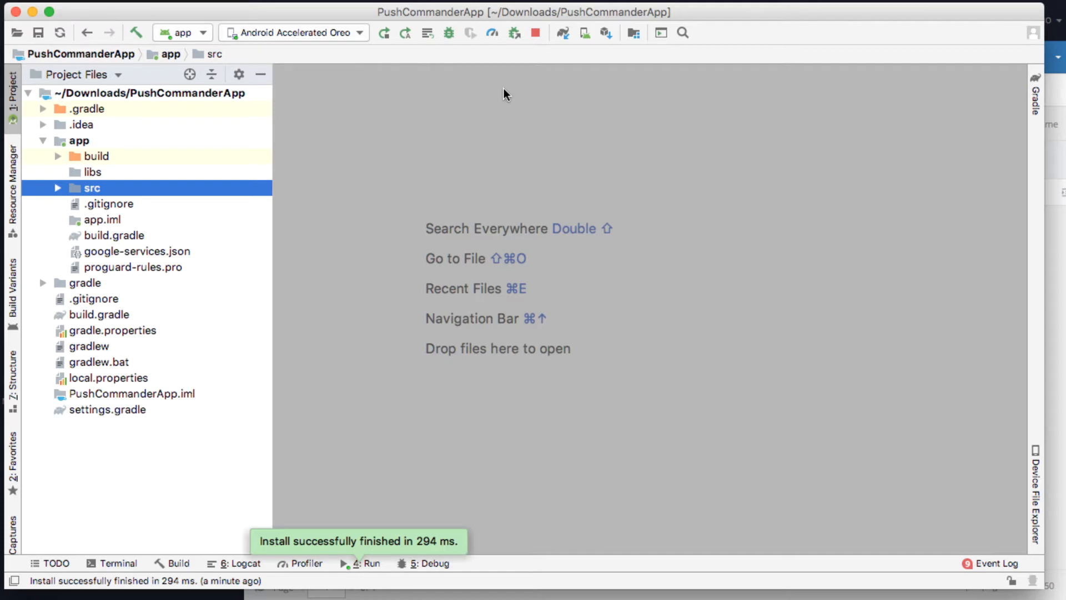
mouse_move(537, 234)
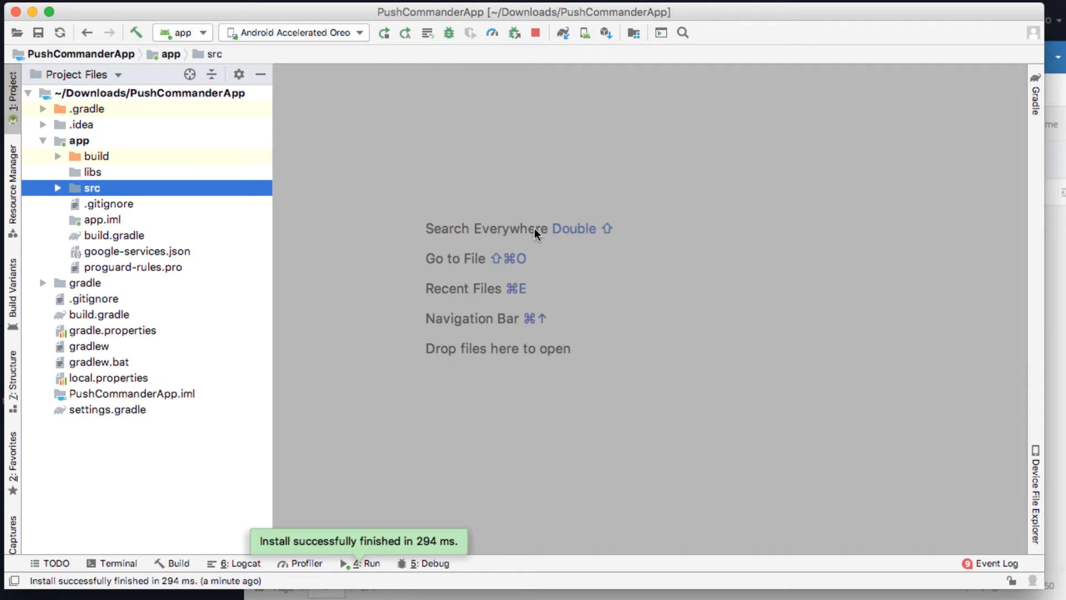
mouse_move(361, 262)
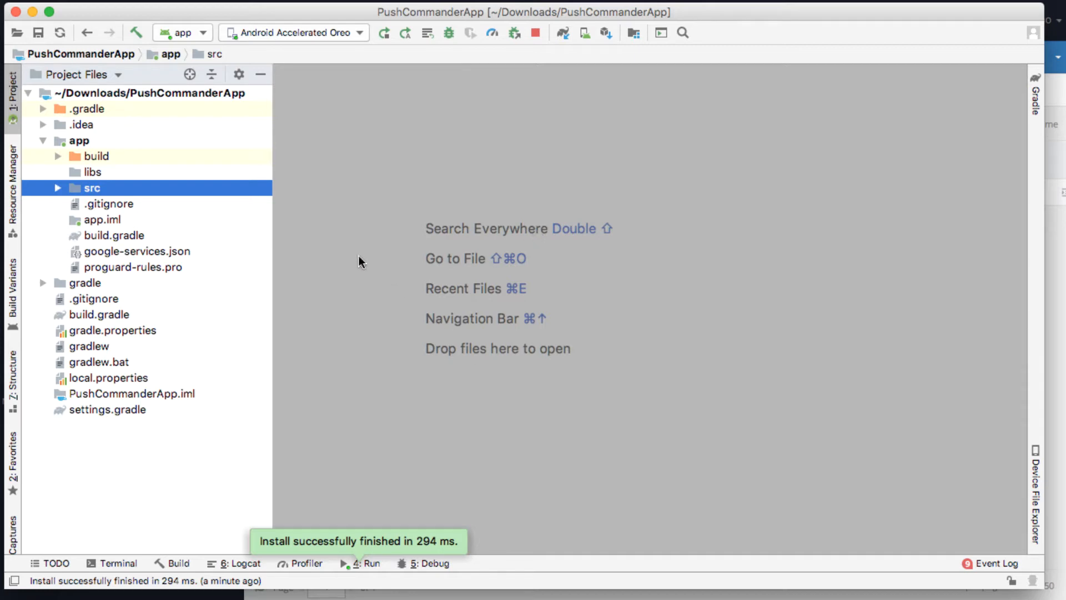
click(136, 251)
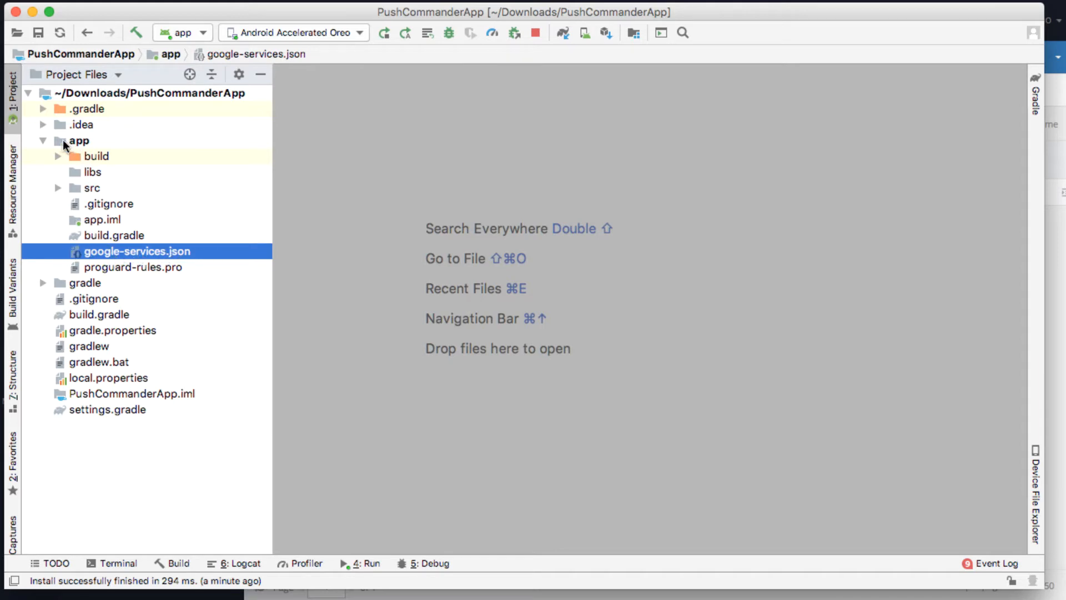
mouse_move(81, 174)
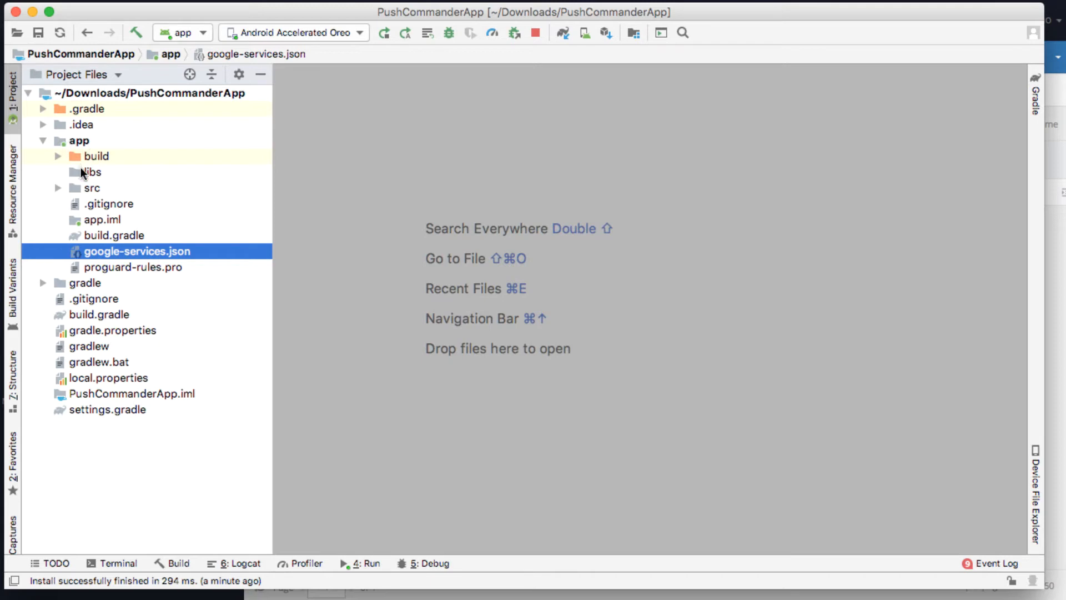
mouse_move(189, 272)
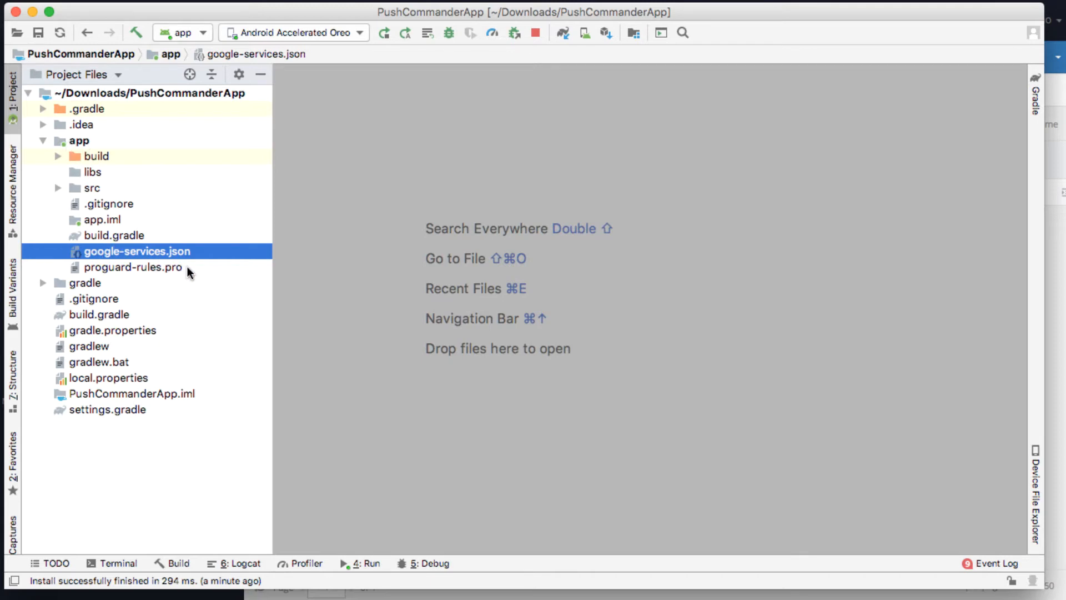
mouse_move(87, 243)
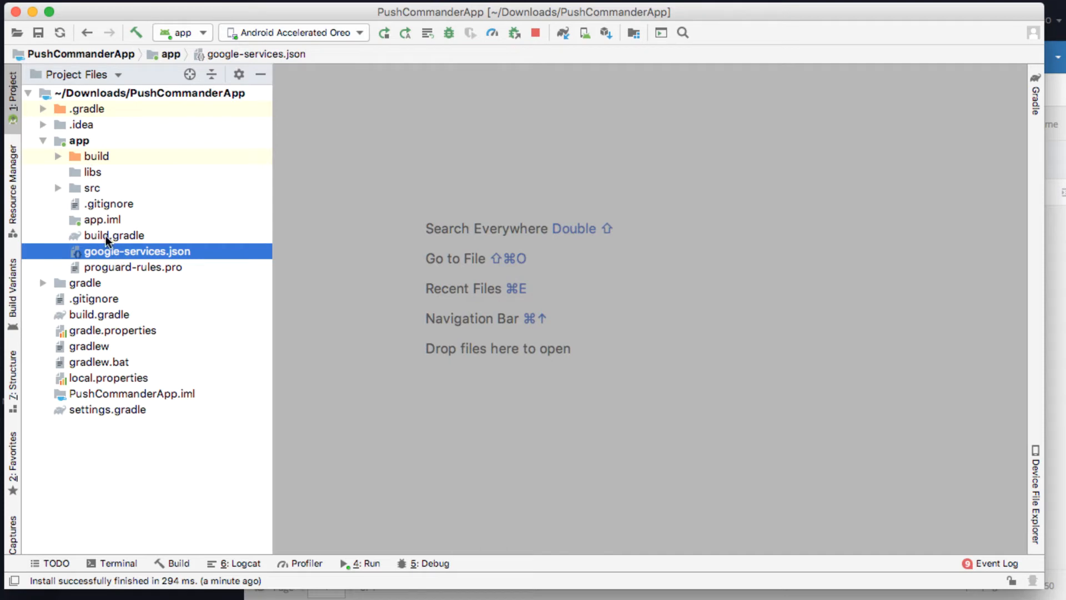
- Open app/build.gradle, mark the google-services plugin line, and review the Firebase and Backendless dependencies
double_click(116, 236)
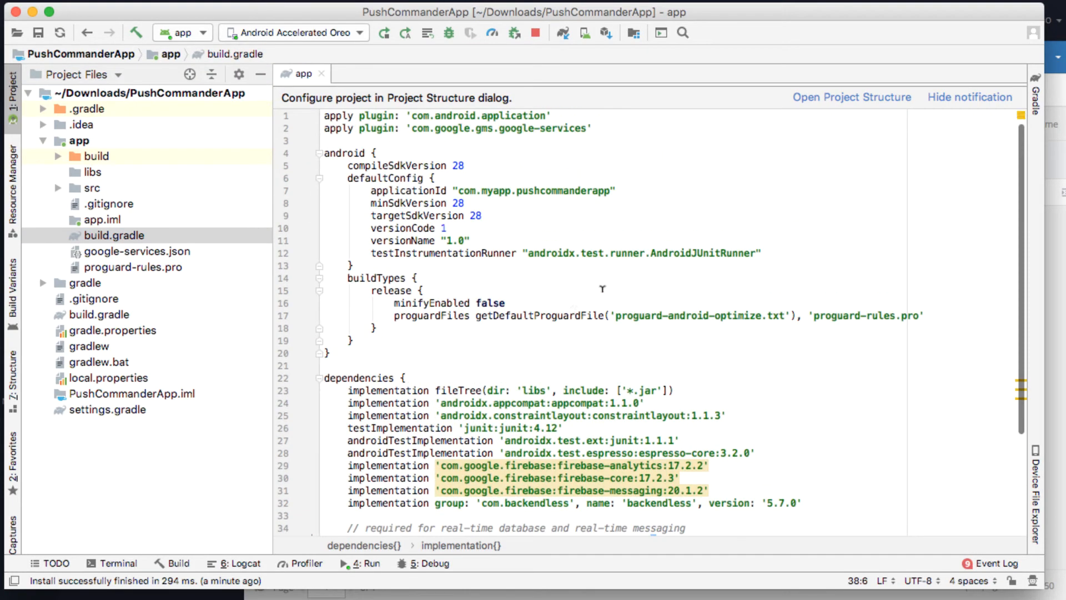
double_click(567, 129)
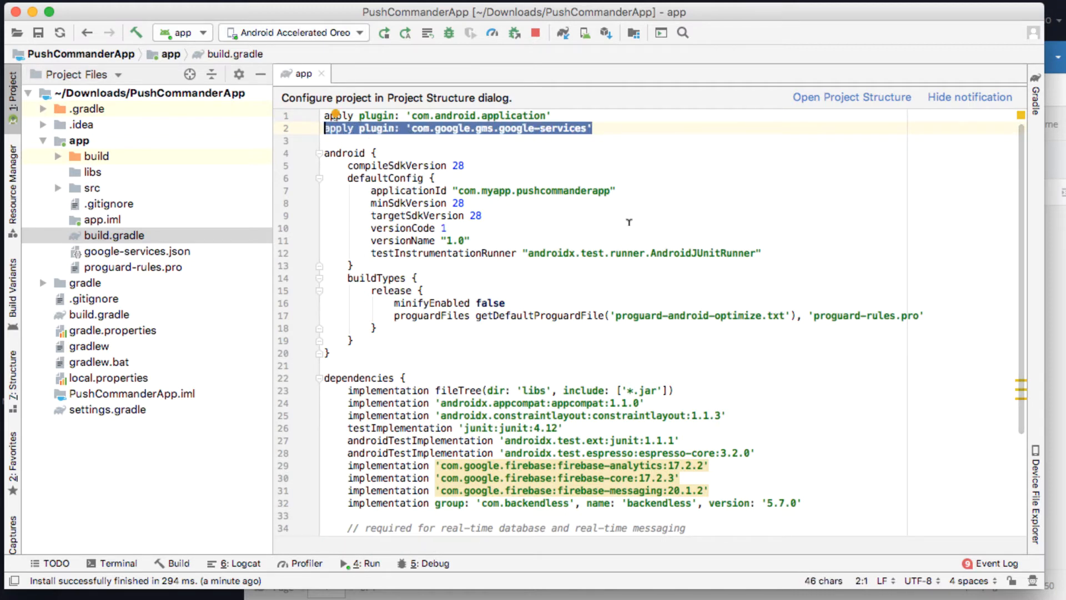
scroll(down, 3)
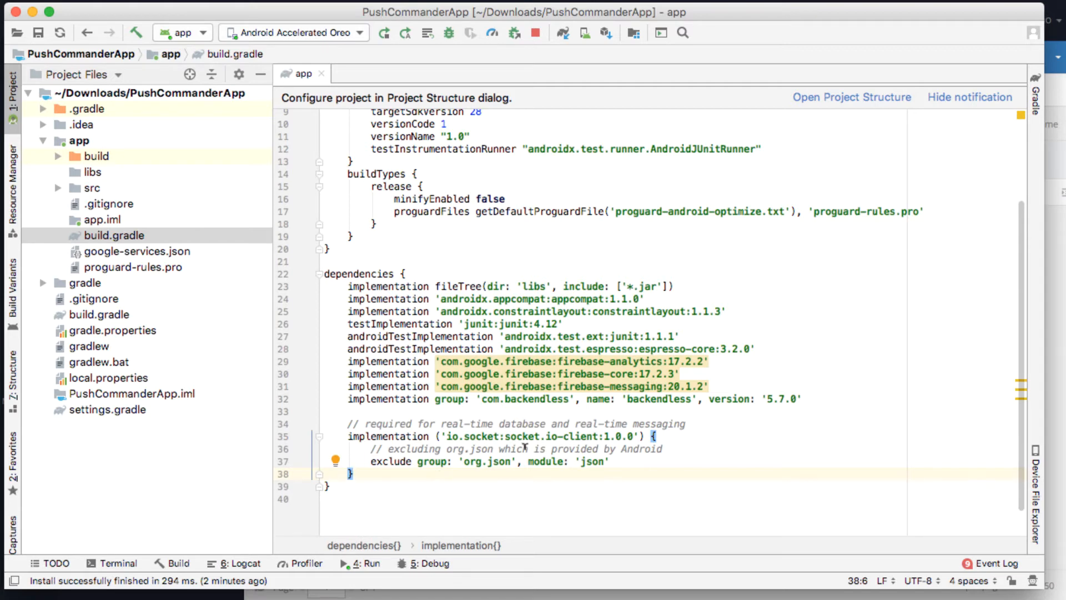
scroll(up, 3)
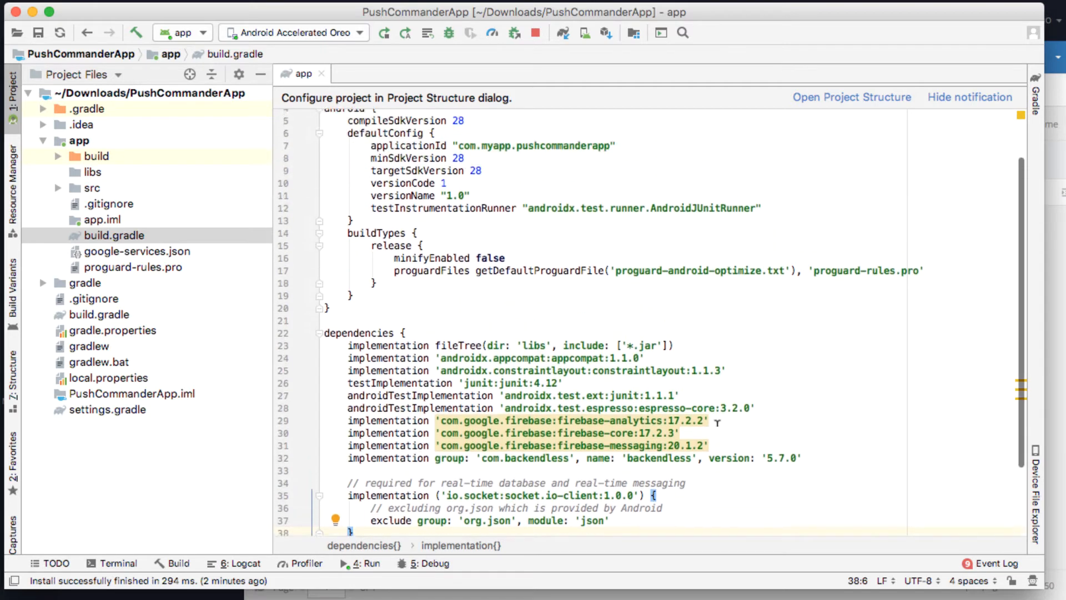
scroll(up, 3)
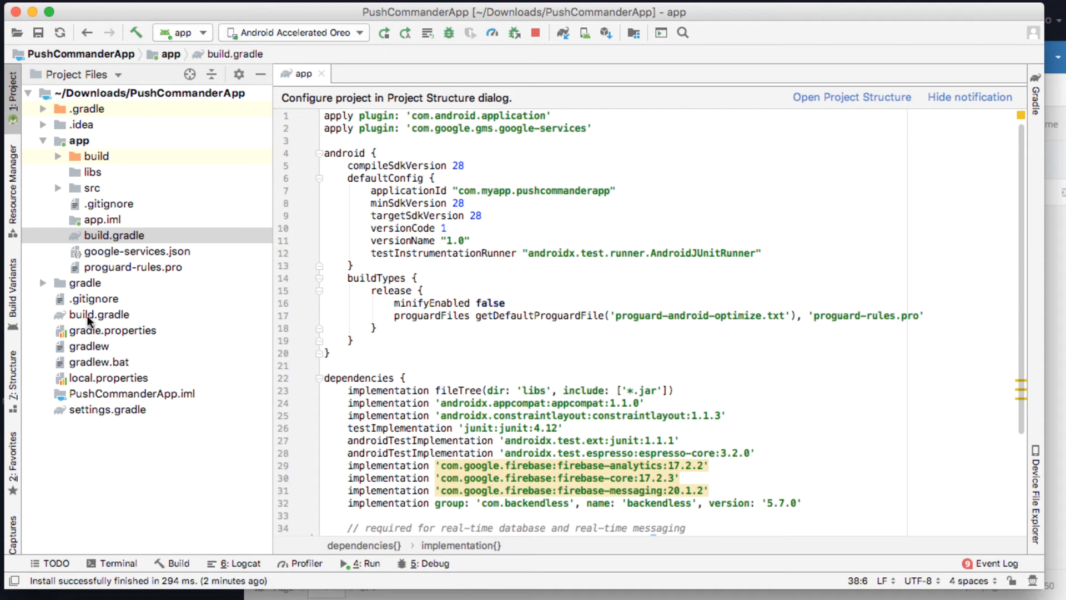
- Open the project-level build.gradle, then open AndroidManifest.xml from app > src > main
double_click(99, 314)
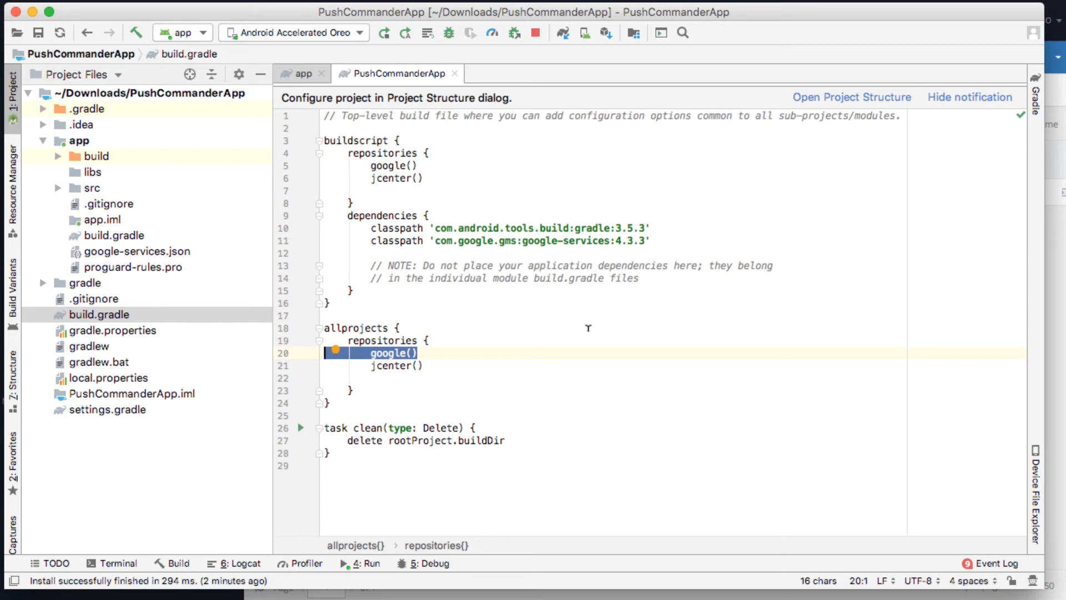
mouse_move(161, 228)
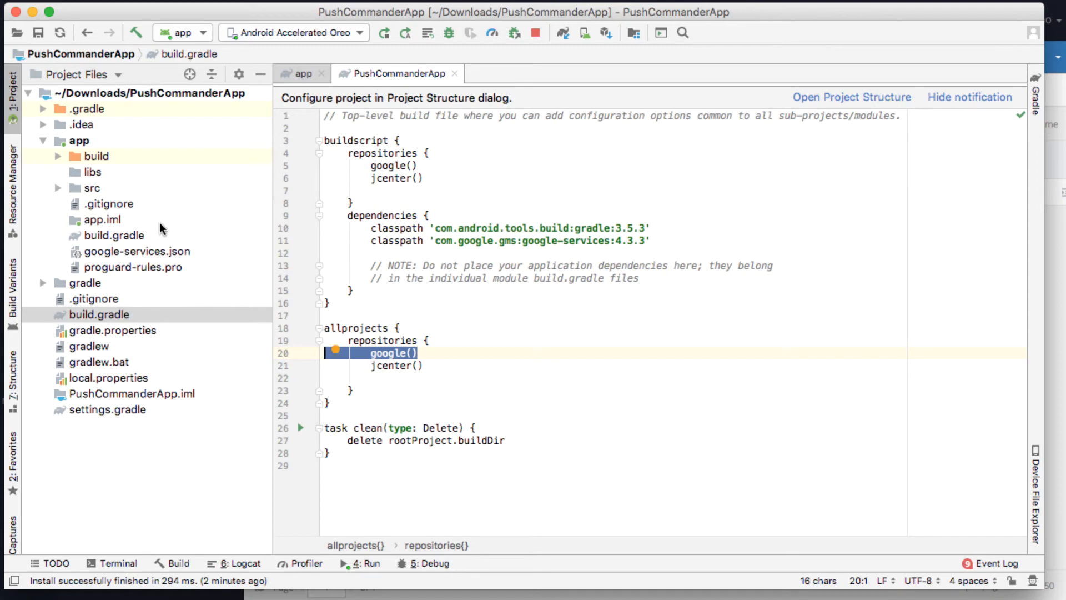
mouse_move(63, 176)
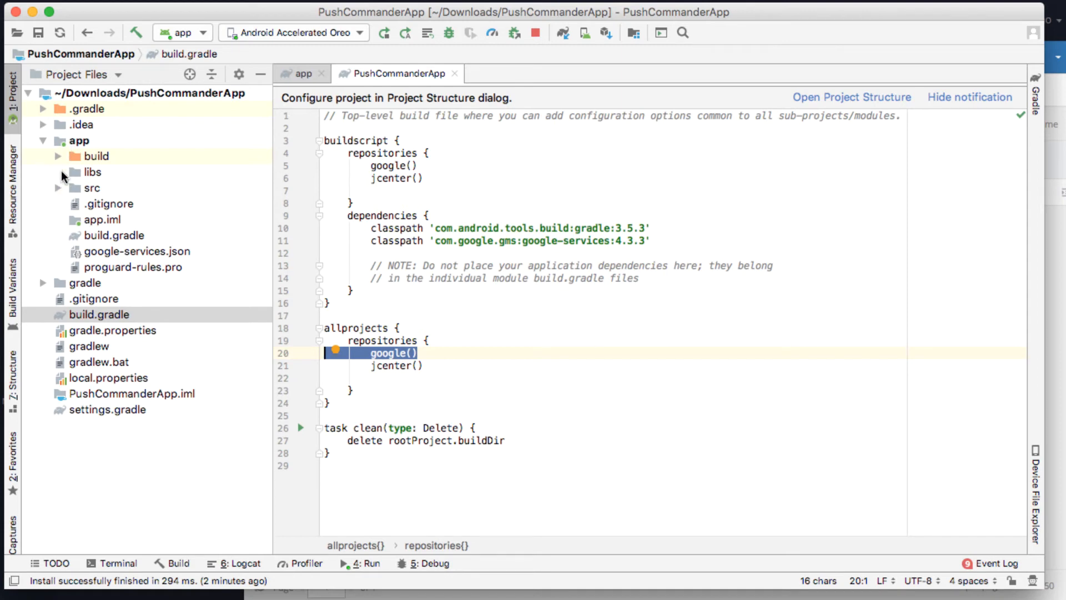
click(60, 188)
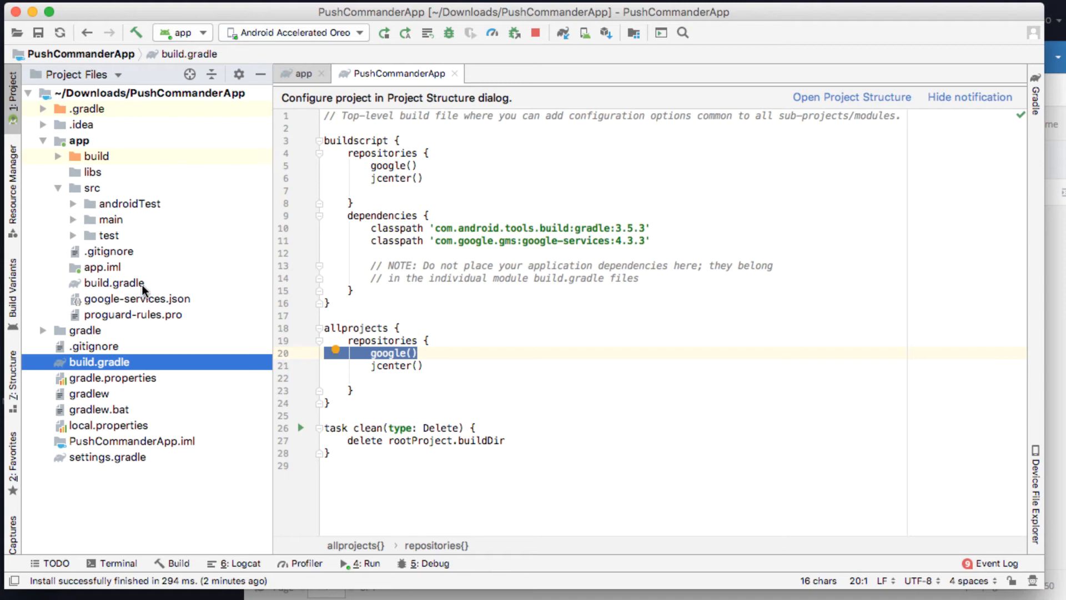
click(111, 218)
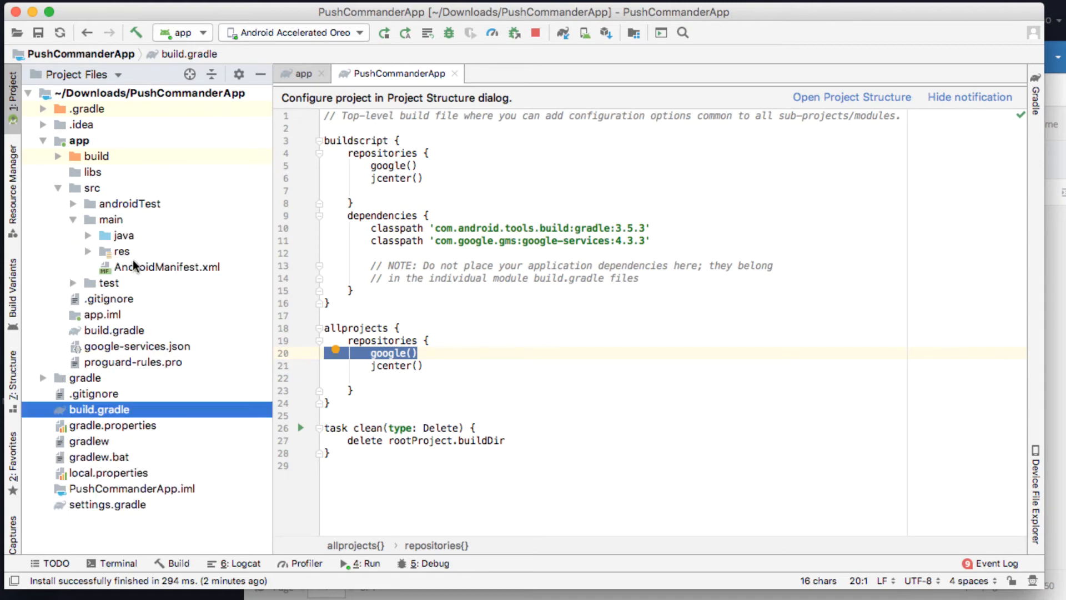
mouse_move(154, 274)
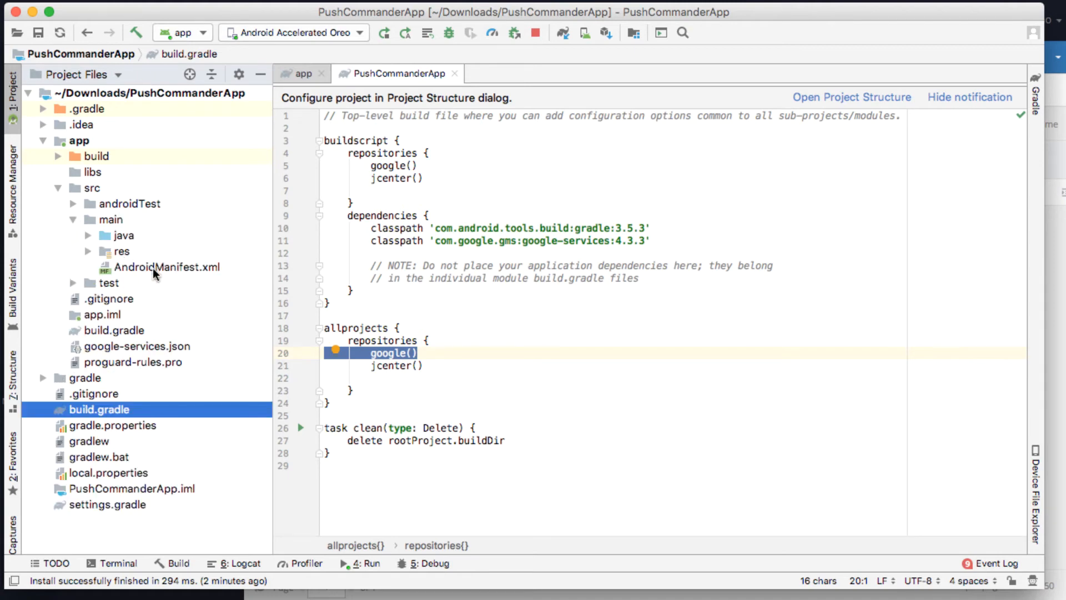
double_click(166, 267)
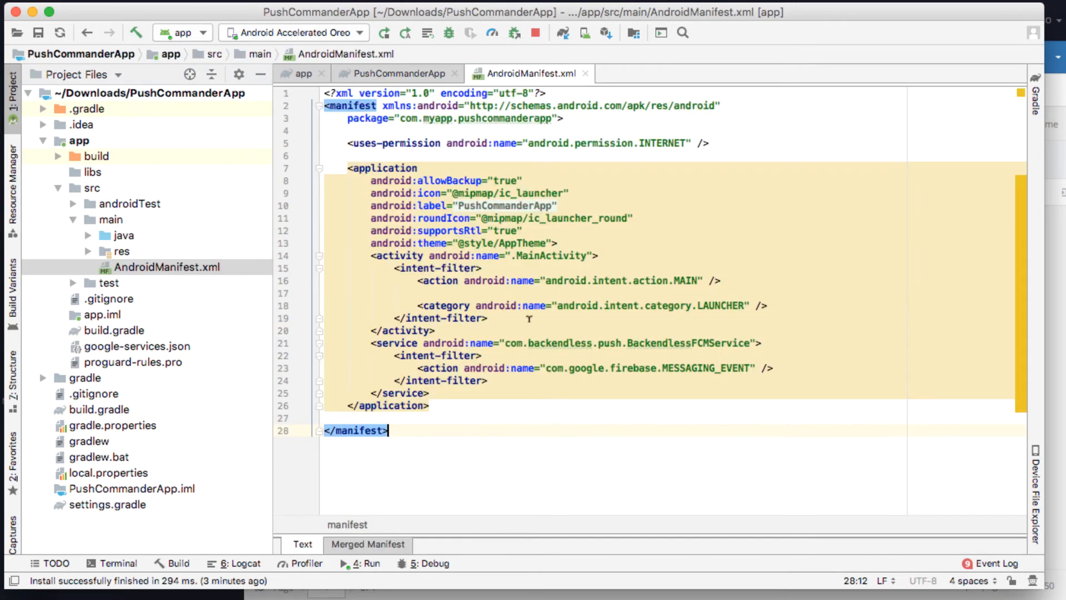
click(708, 143)
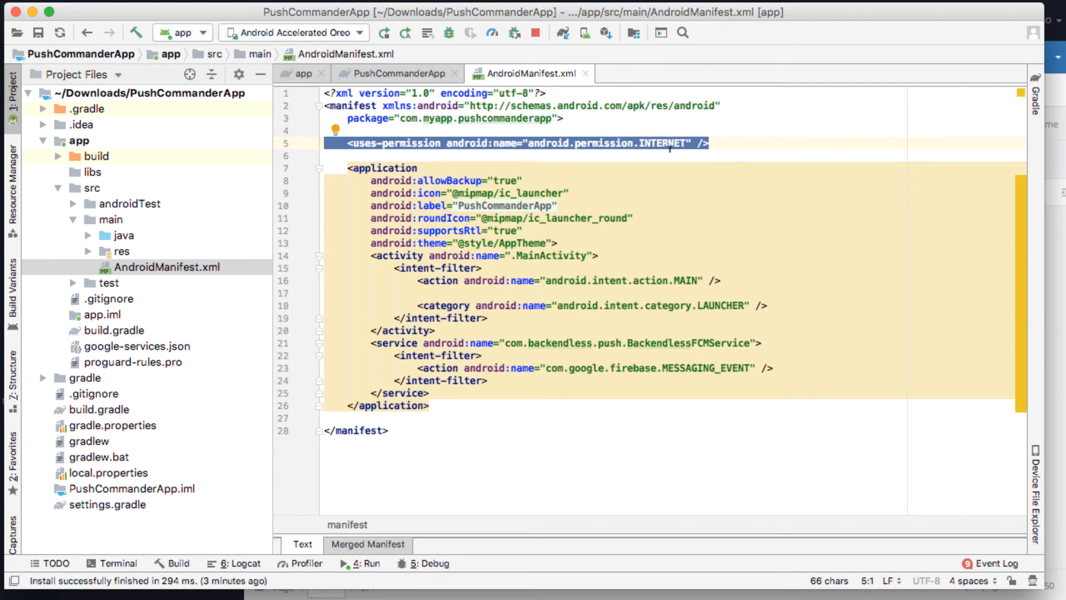
click(388, 430)
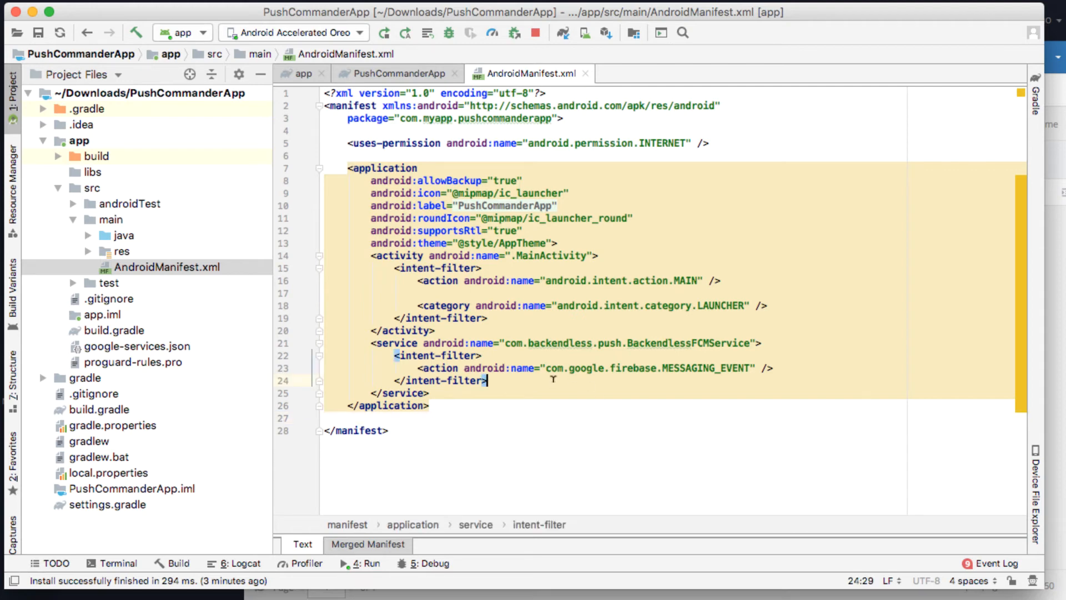
double_click(544, 343)
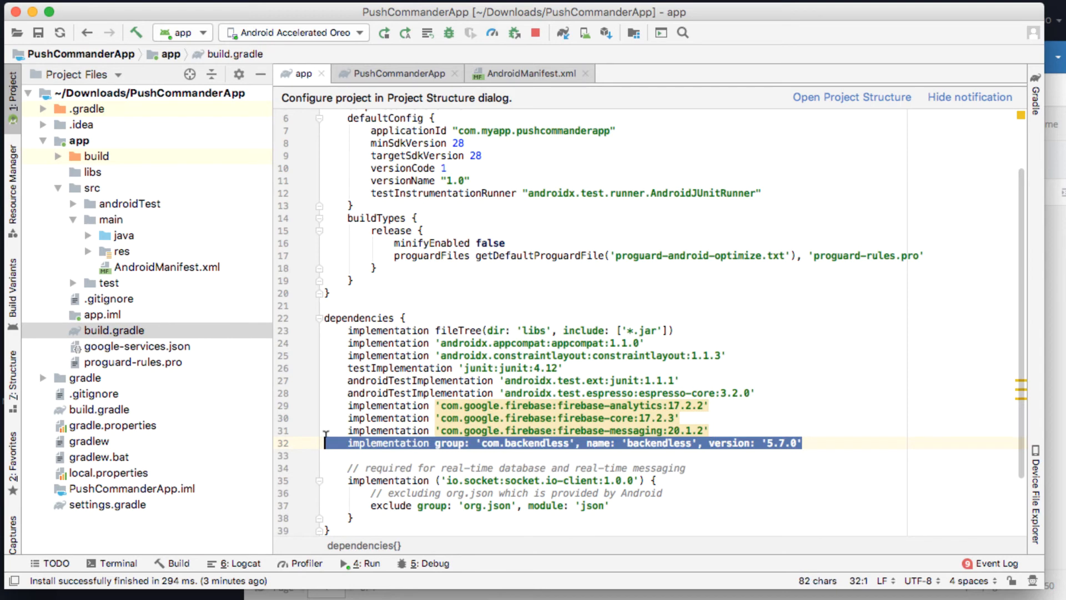
mouse_move(658, 444)
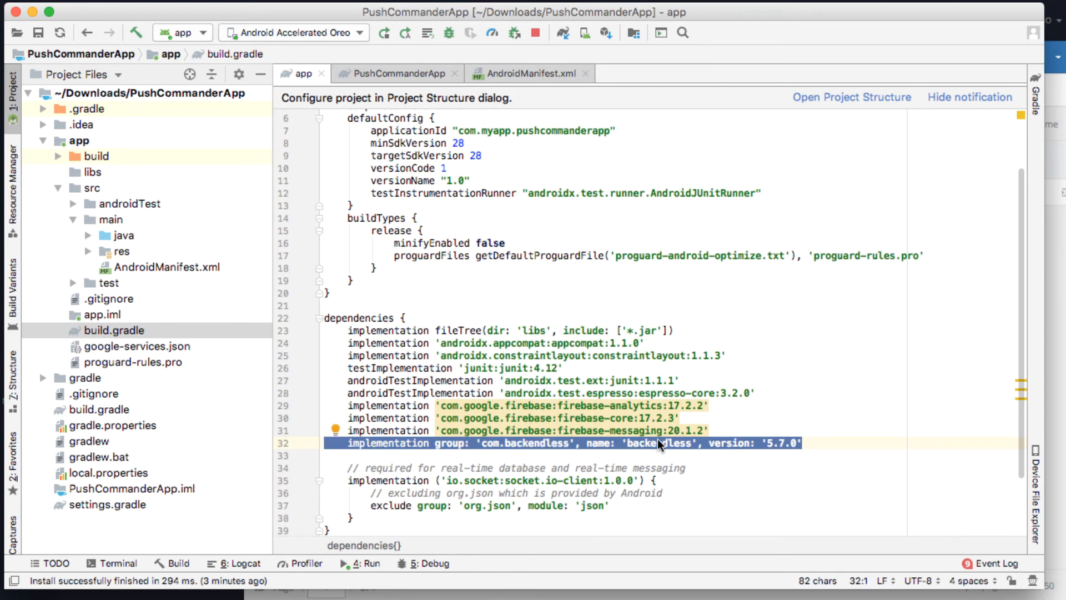
- Return to AndroidManifest.xml showing the BackendlessFCMService block
click(530, 72)
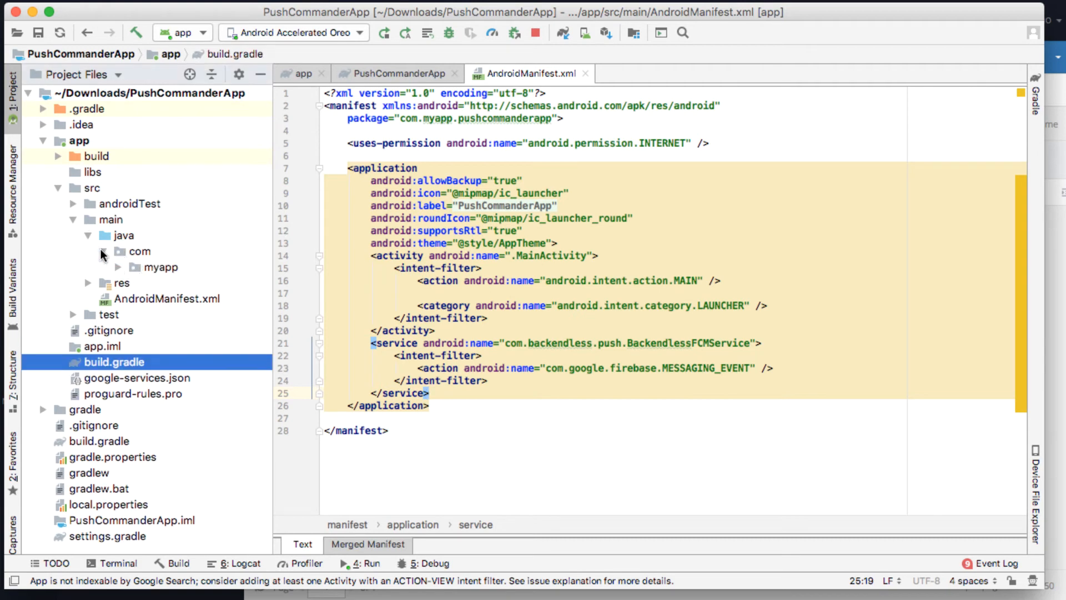
- Expand the package folders to MainActivity and highlight its Backendless initialization code
click(118, 267)
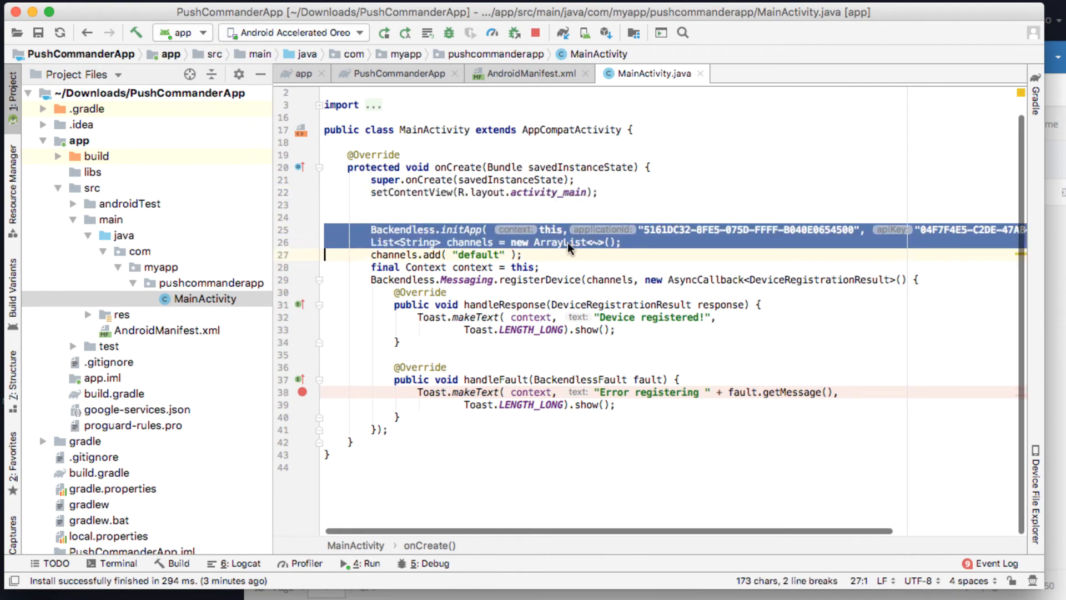
click(536, 242)
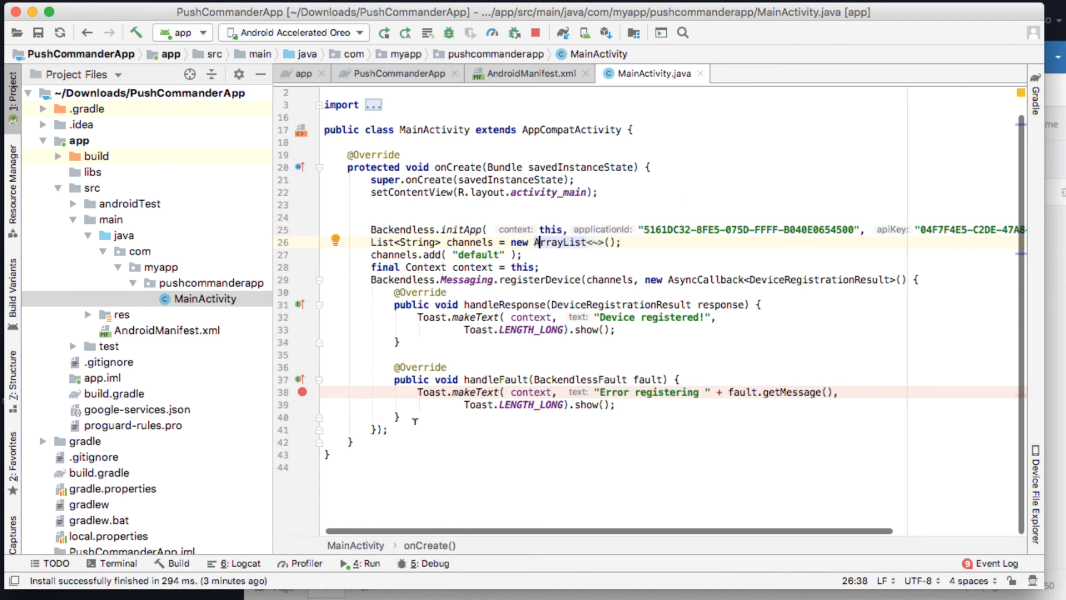
drag(536, 242, 388, 430)
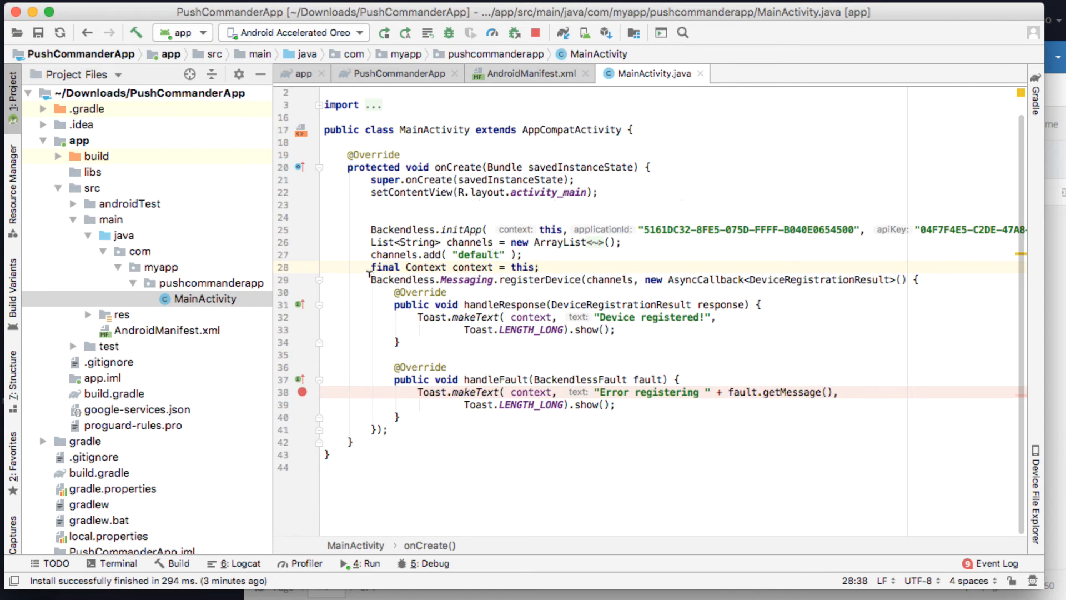
- Select the registerDevice call and its handleResponse callback block for review
double_click(473, 279)
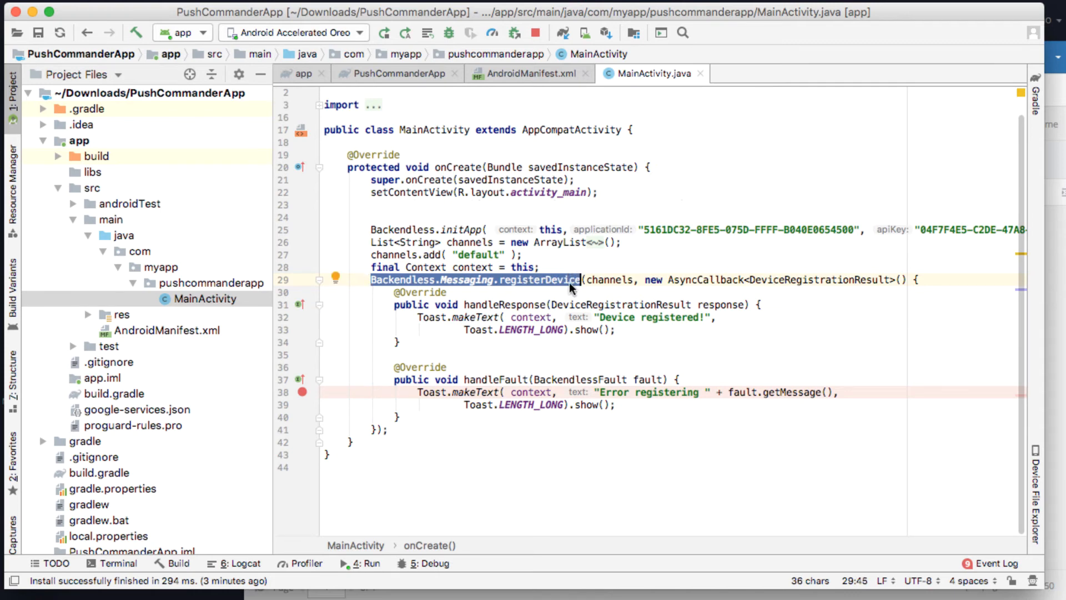
double_click(611, 279)
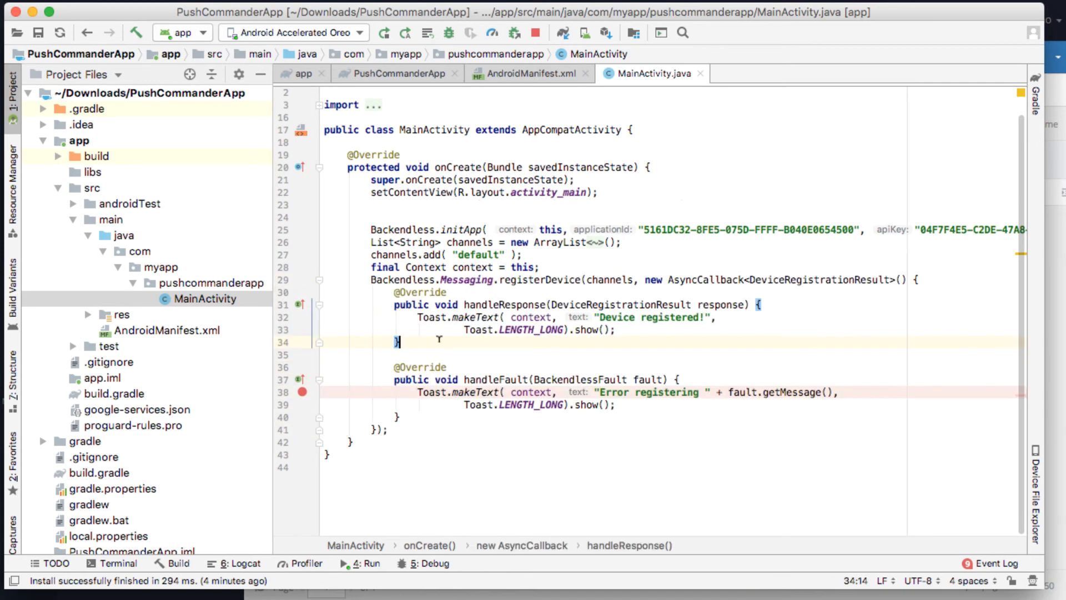
drag(394, 304, 397, 342)
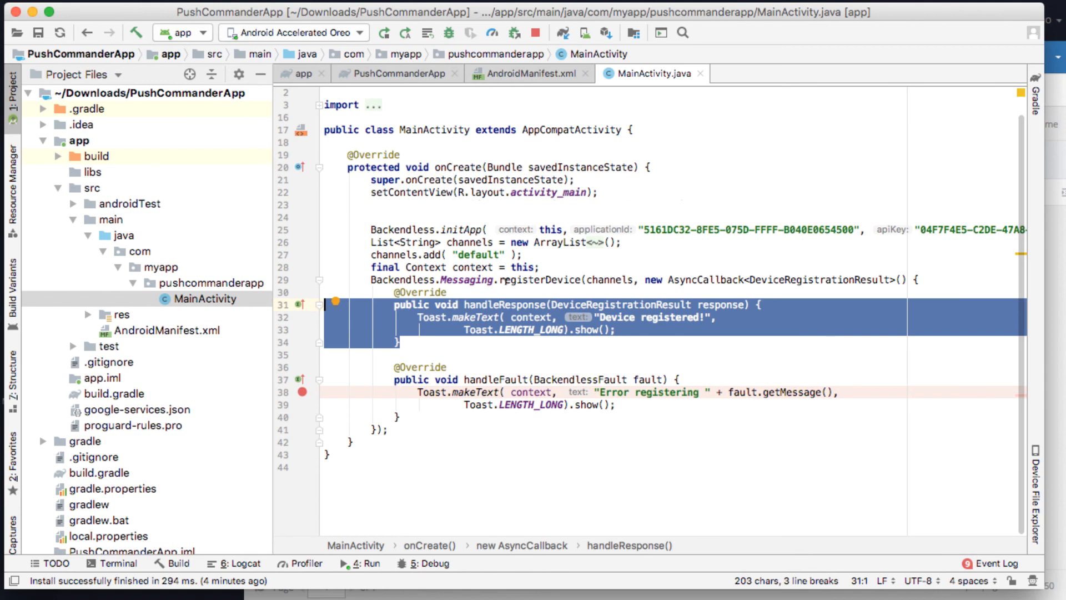
click(529, 73)
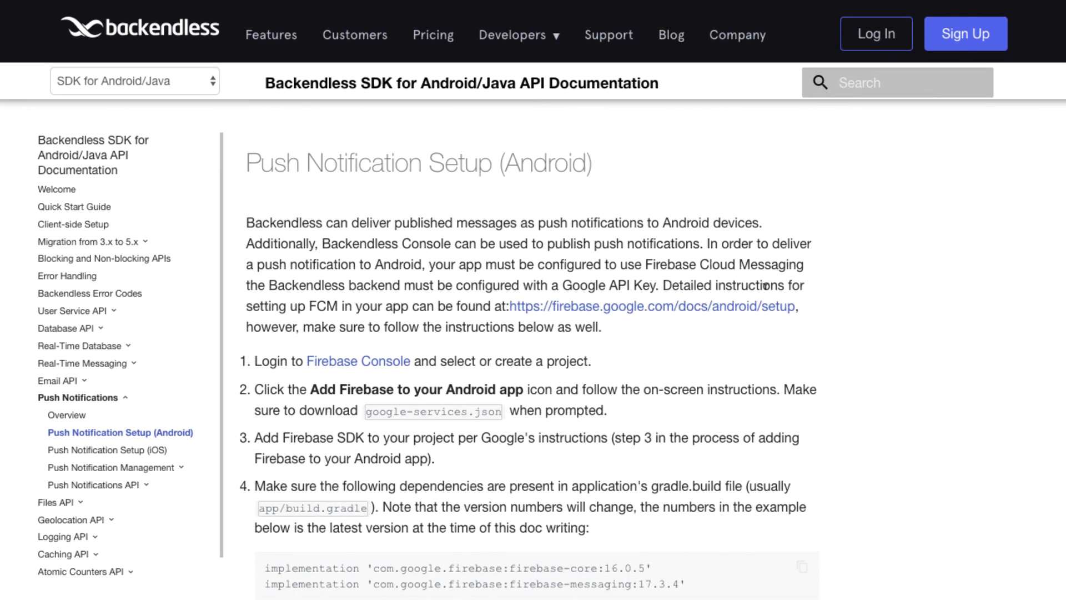
- Scroll the Client-side Setup page to its Gradle dependency instructions
scroll(down, 3)
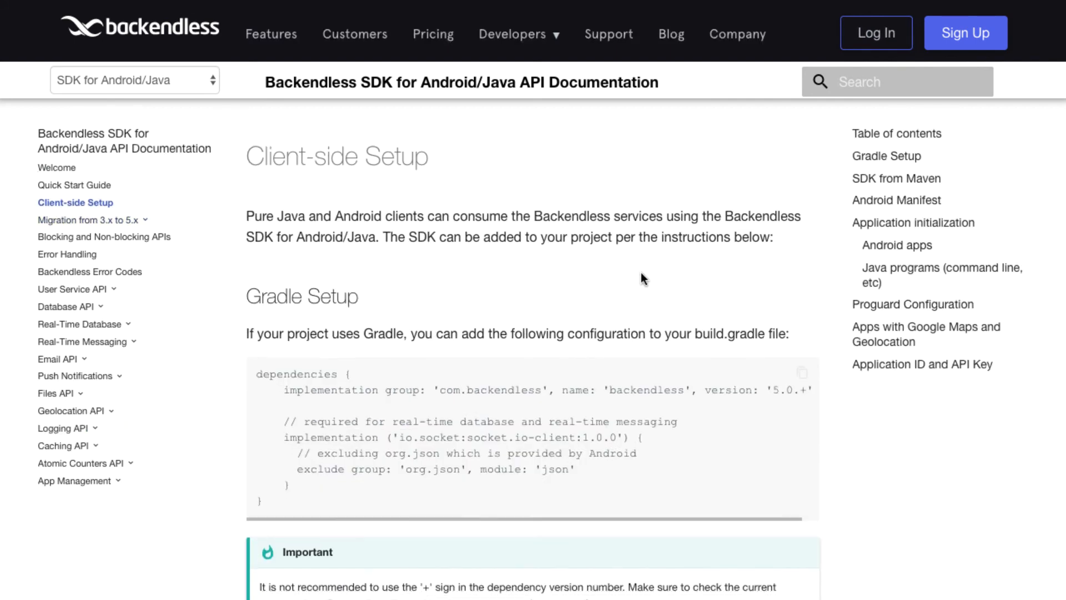
- Scroll to the Android Manifest section and highlight the uses-permission INTERNET line
scroll(down, 3)
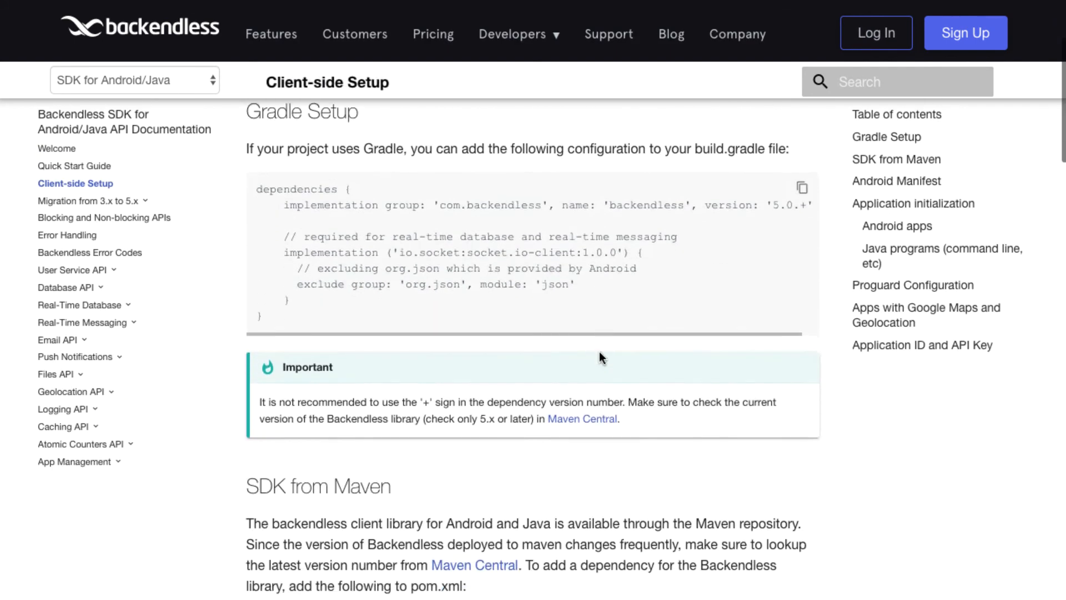
scroll(down, 3)
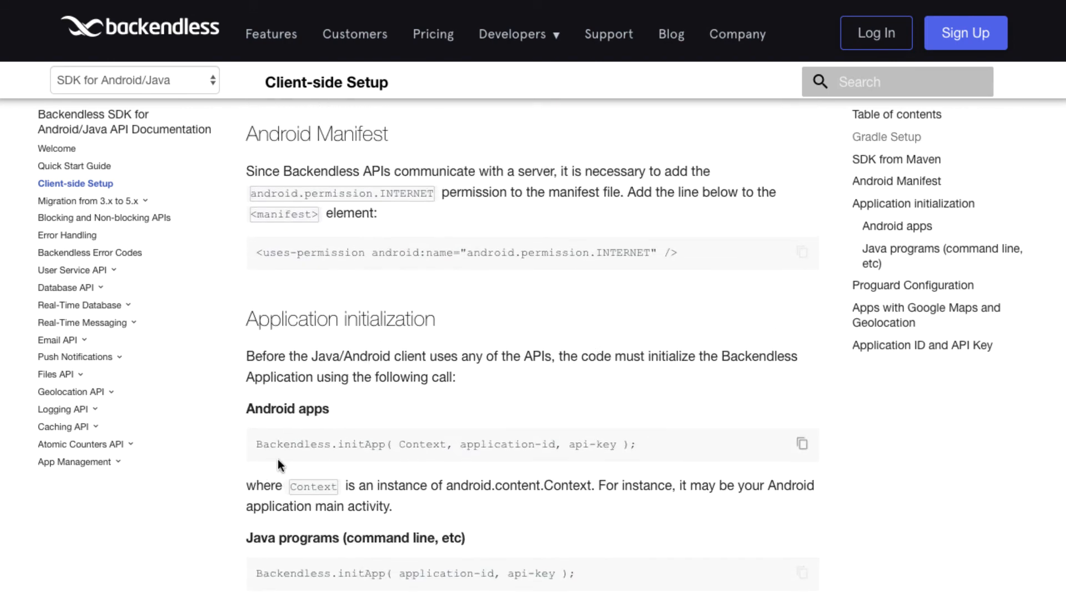
drag(415, 252, 677, 252)
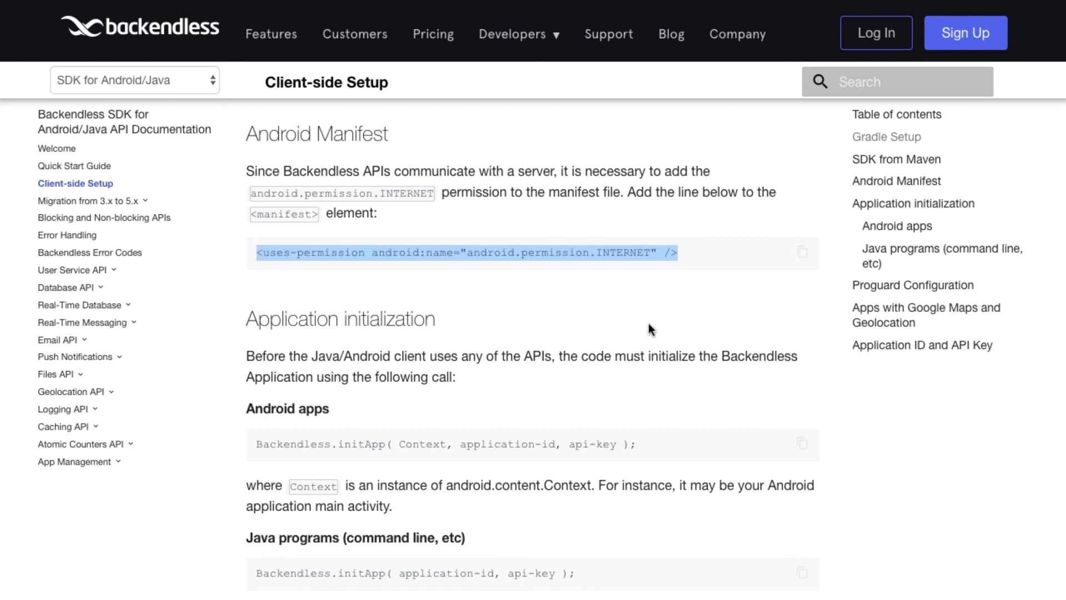
mouse_move(385, 226)
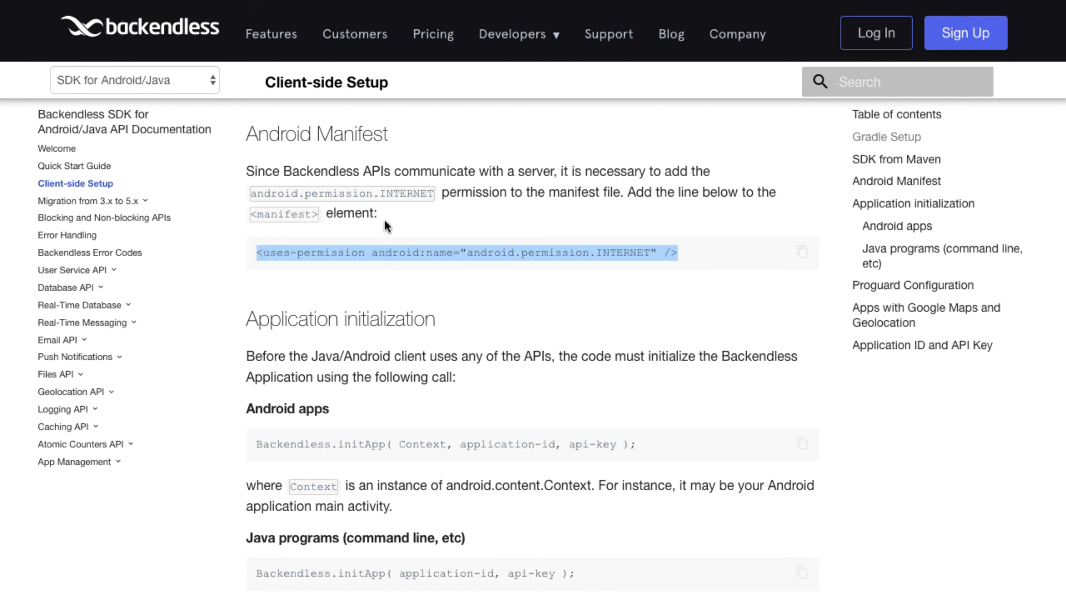
mouse_move(594, 190)
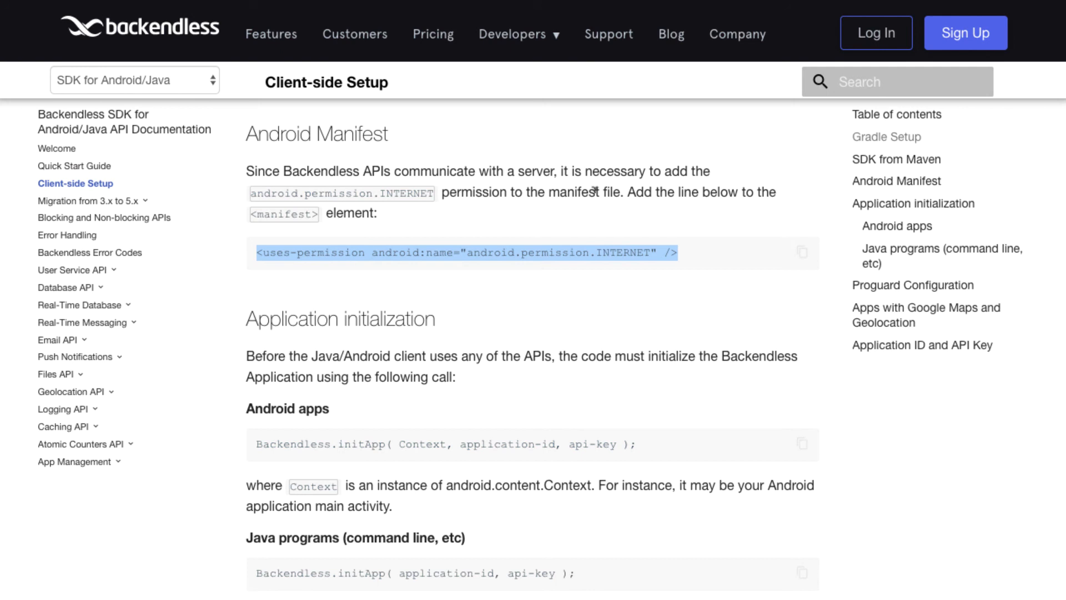